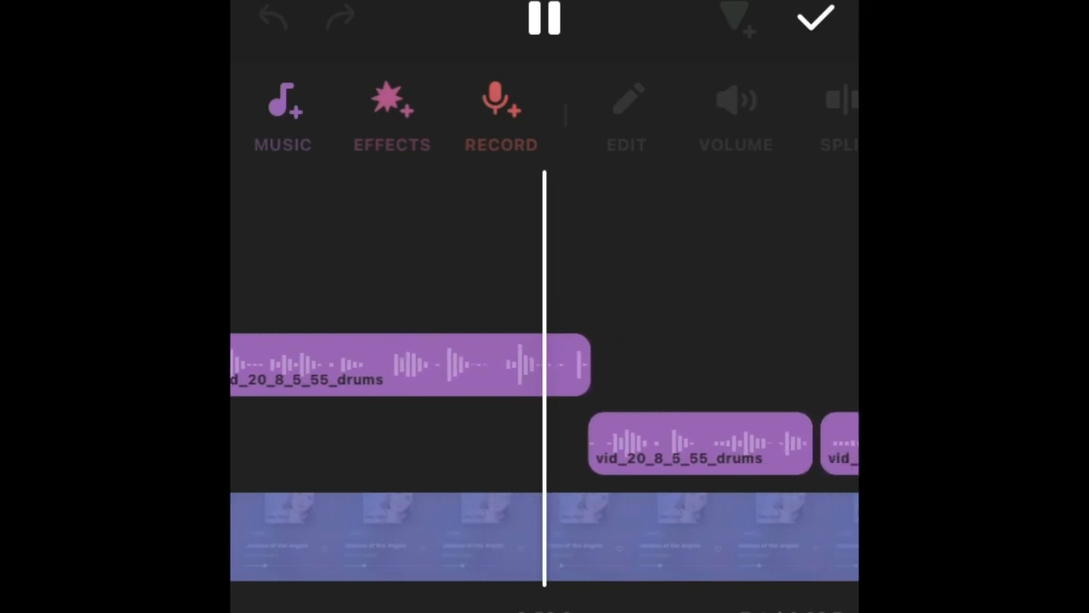
{"action": "scroll", "scroll_direction": "left", "scroll_amount": 3}
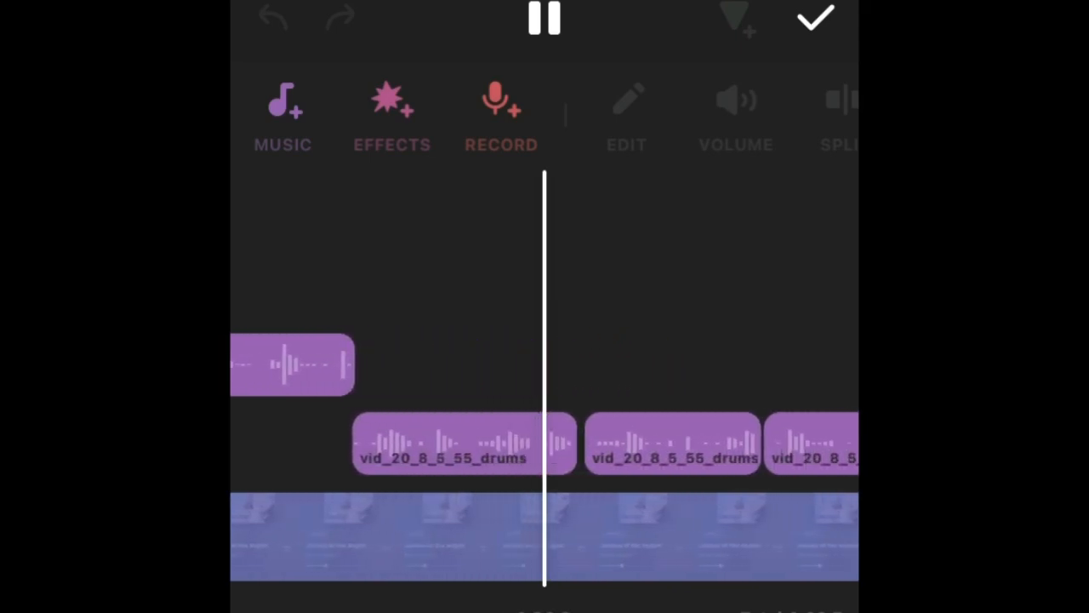
{"action": "scroll", "scroll_direction": "left", "scroll_amount": 3}
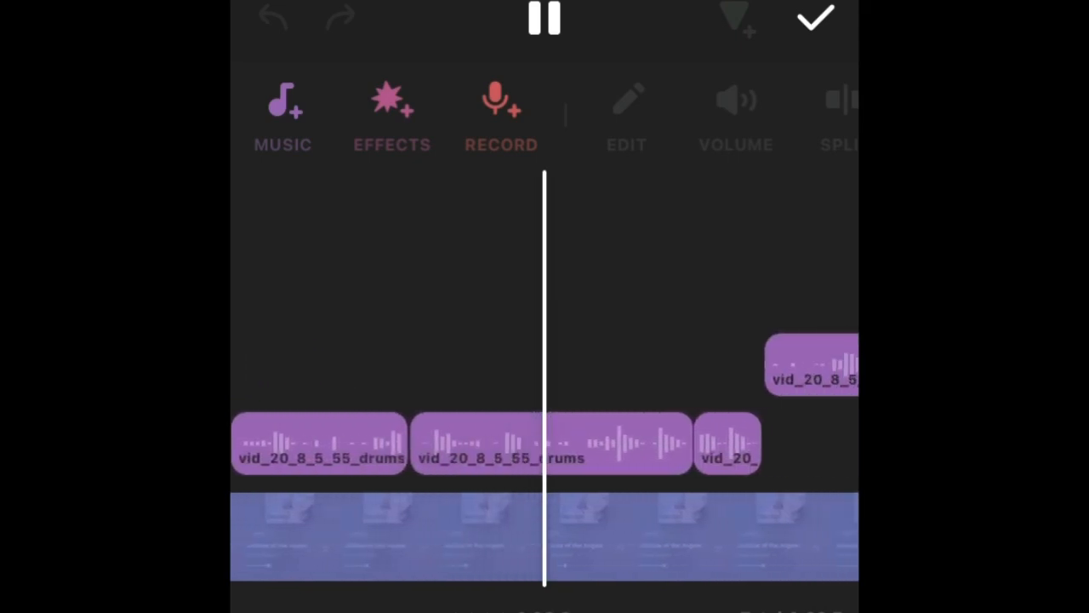
{"action": "scroll", "scroll_direction": "left", "scroll_amount": 3}
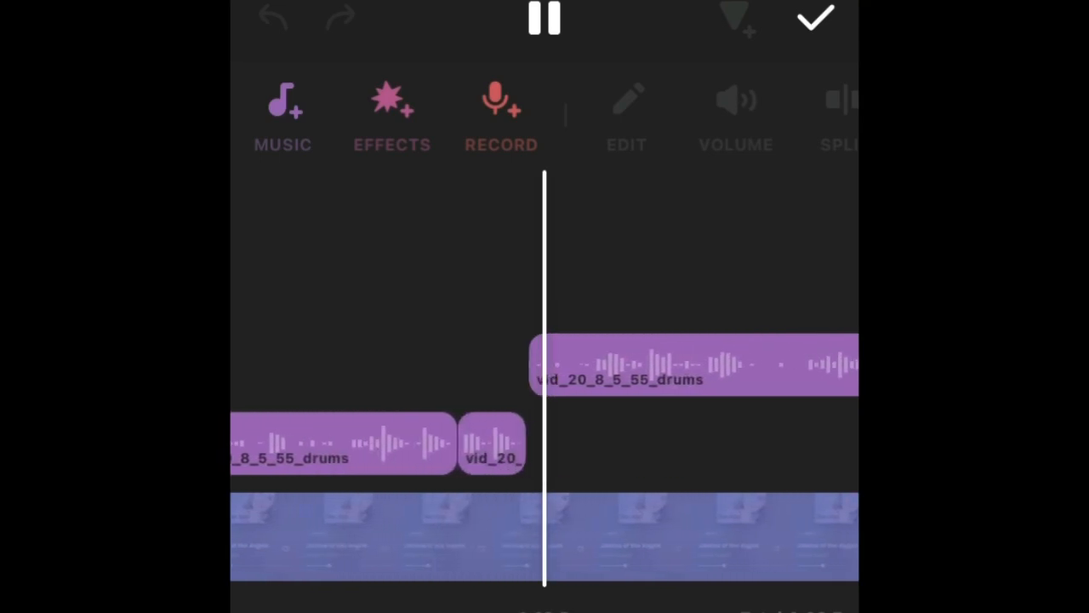
{"action": "scroll", "scroll_direction": "left", "scroll_amount": 3}
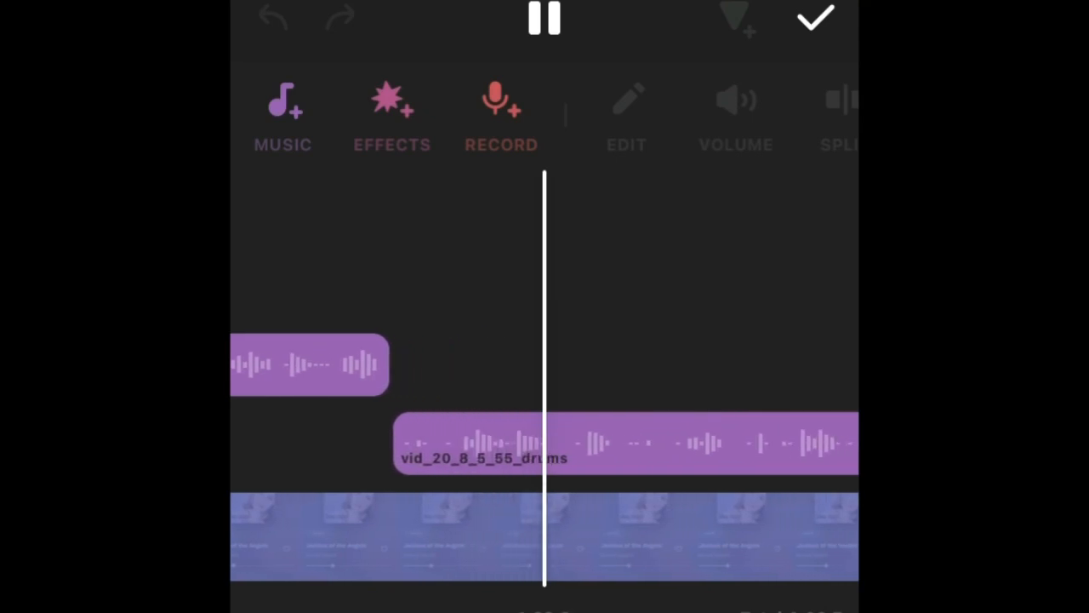
{"action": "scroll", "scroll_direction": "left", "scroll_amount": 3}
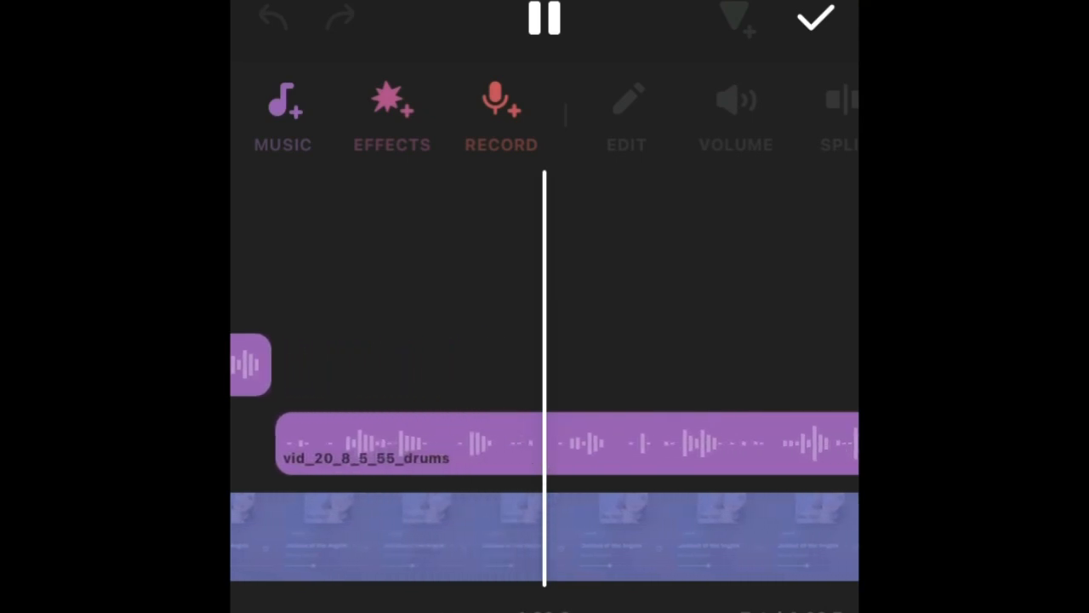
{"action": "scroll", "scroll_direction": "left", "scroll_amount": 3}
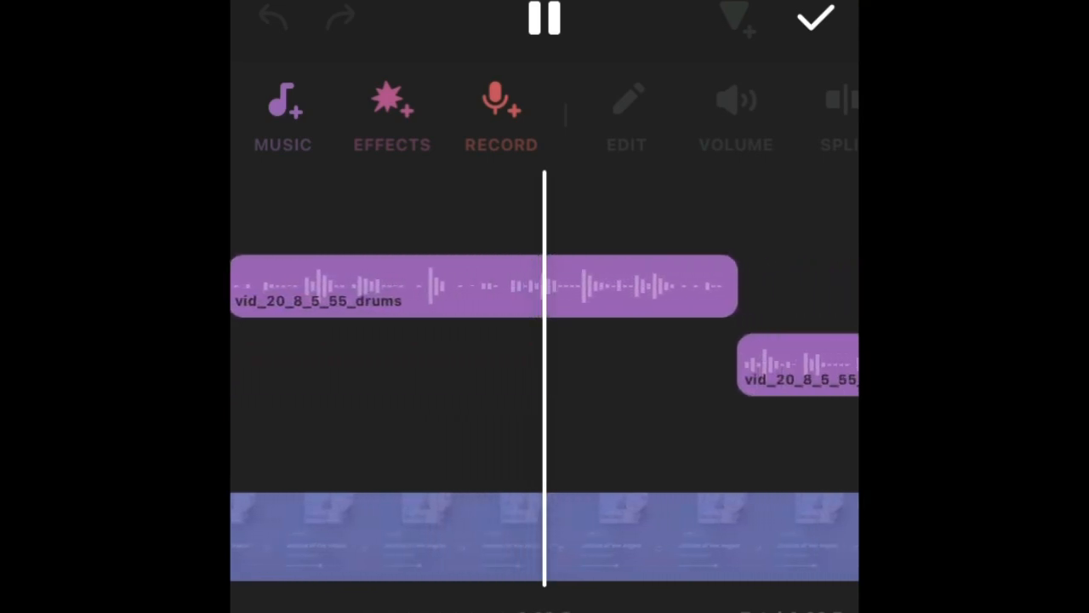
{"action": "scroll", "scroll_direction": "left", "scroll_amount": 3}
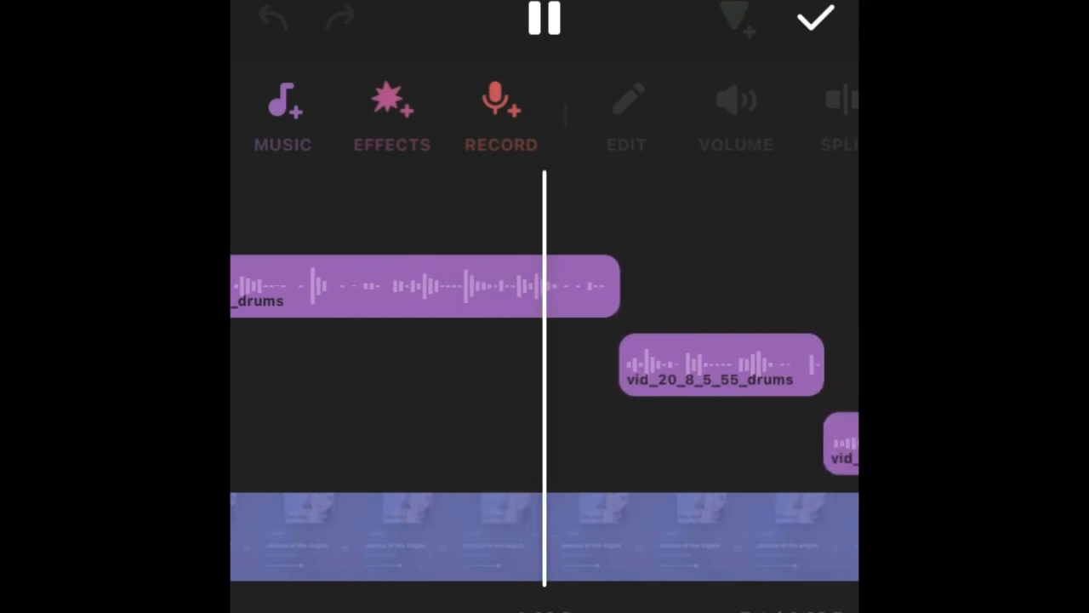
{"action": "scroll", "scroll_direction": "right", "scroll_amount": 3}
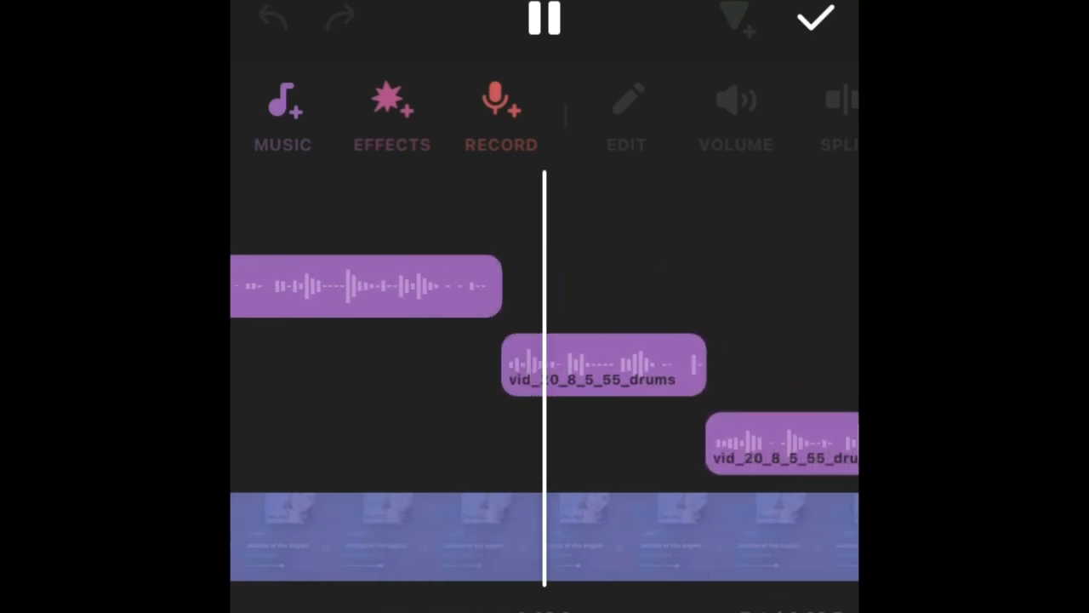